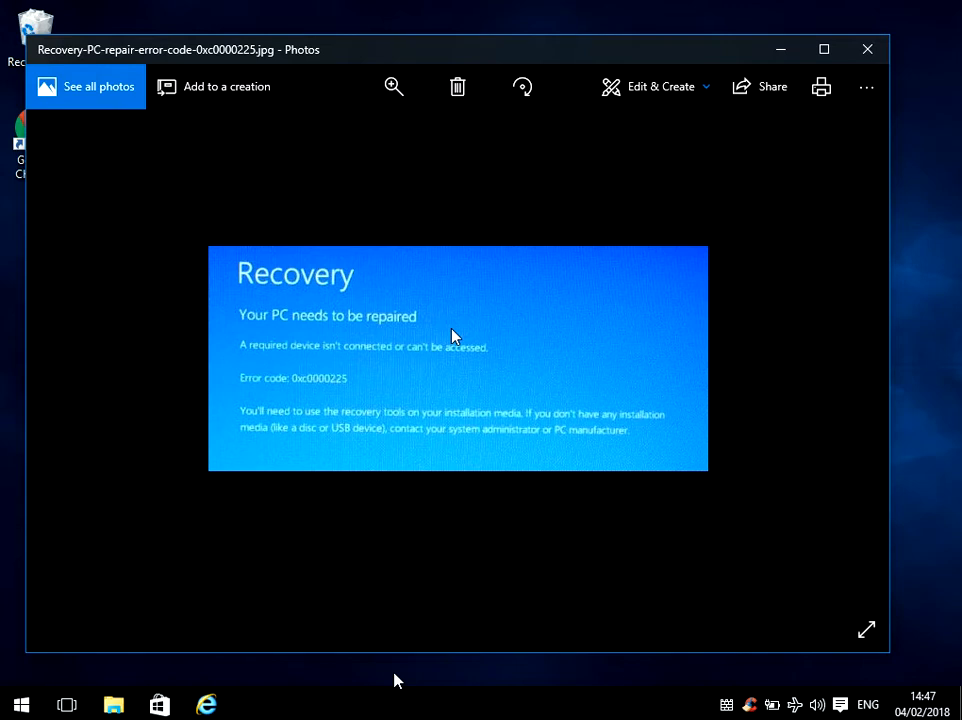
mouse_move(529, 64)
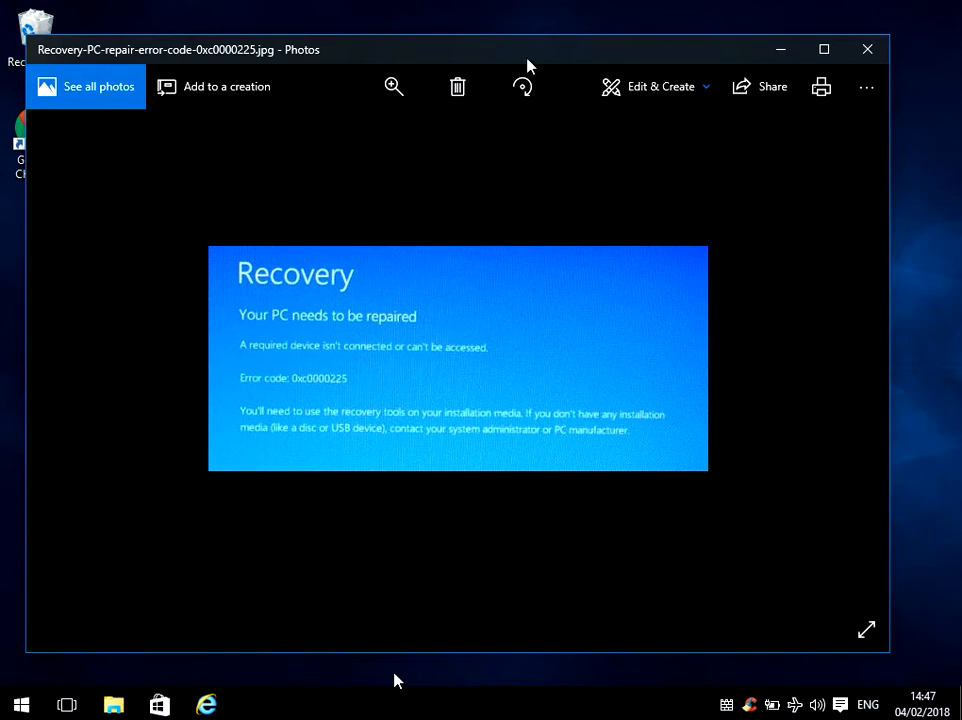
Close the Photos window showing the recovery error picture.
left_click(866, 49)
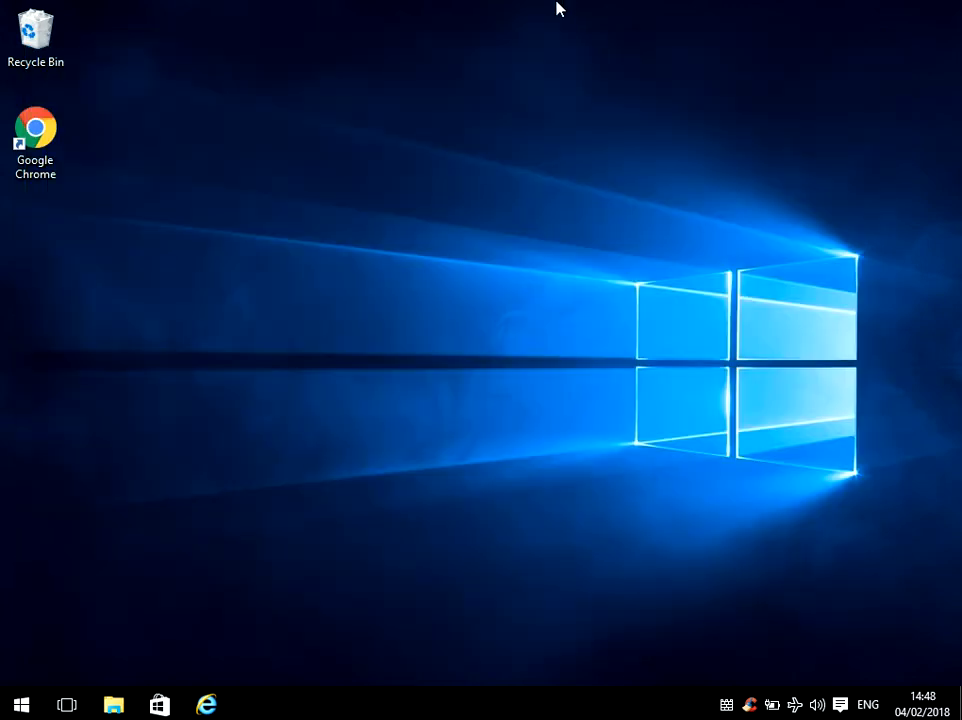
left_click(35, 140)
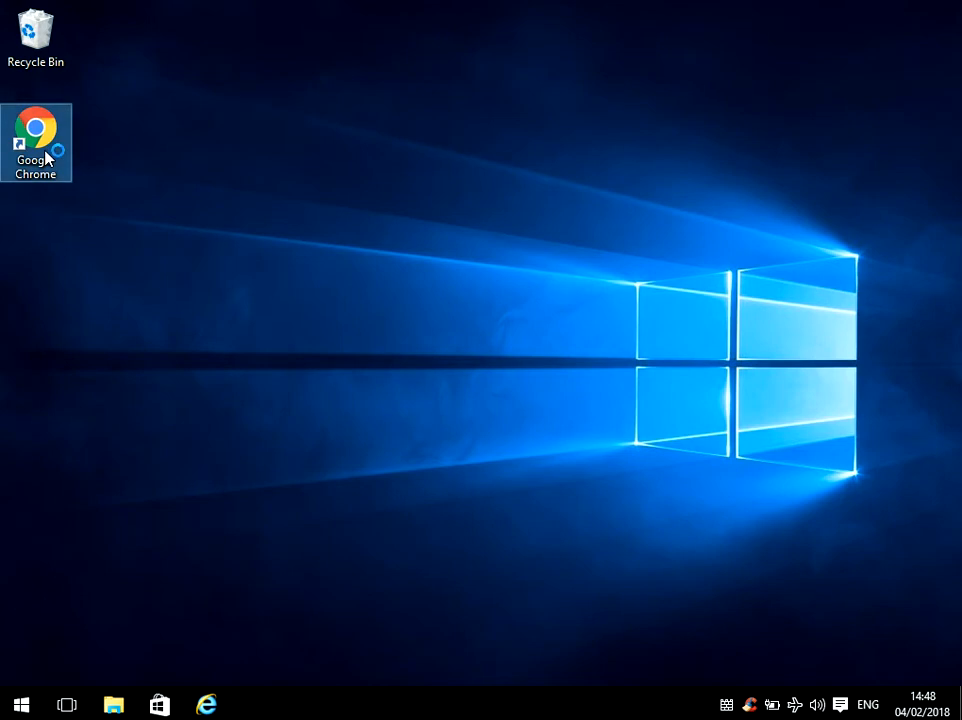
double_click(36, 142)
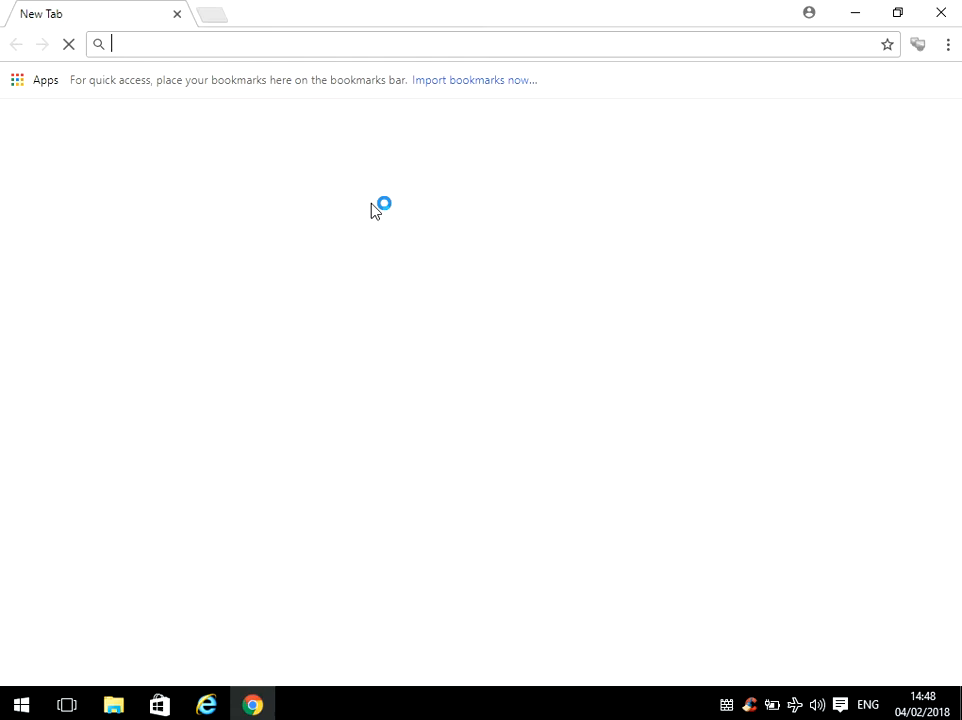
type("windows")
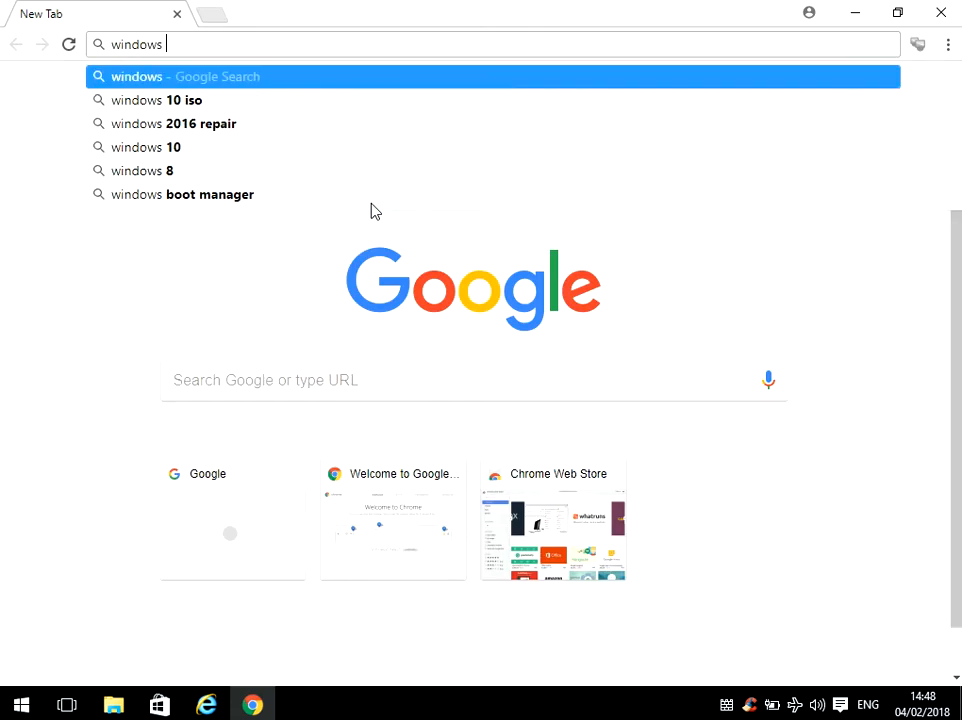
left_click(162, 100)
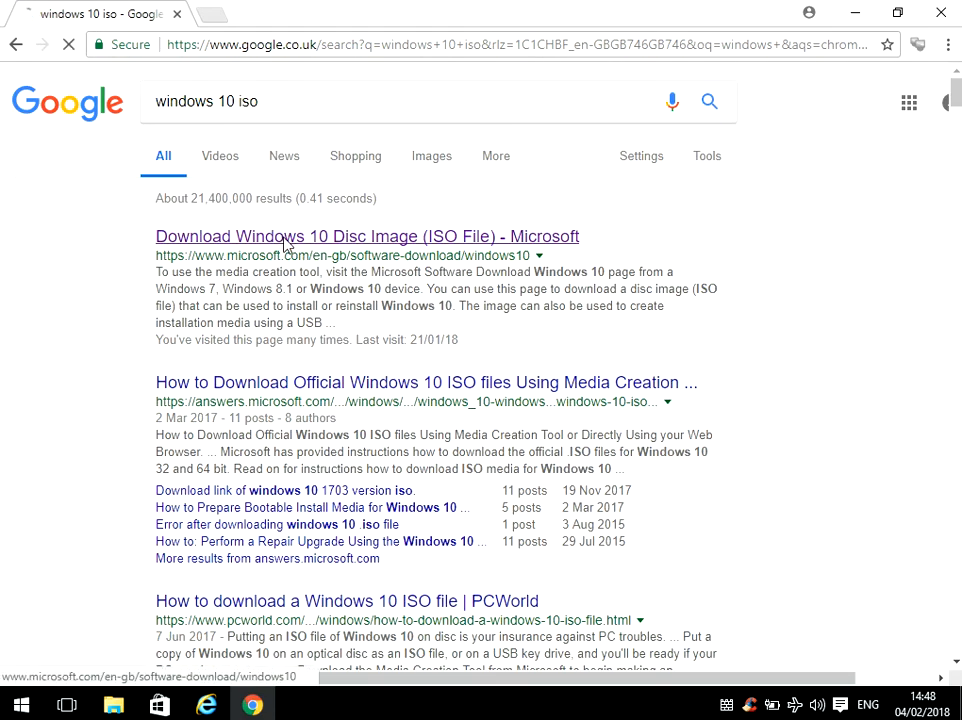
left_click(367, 236)
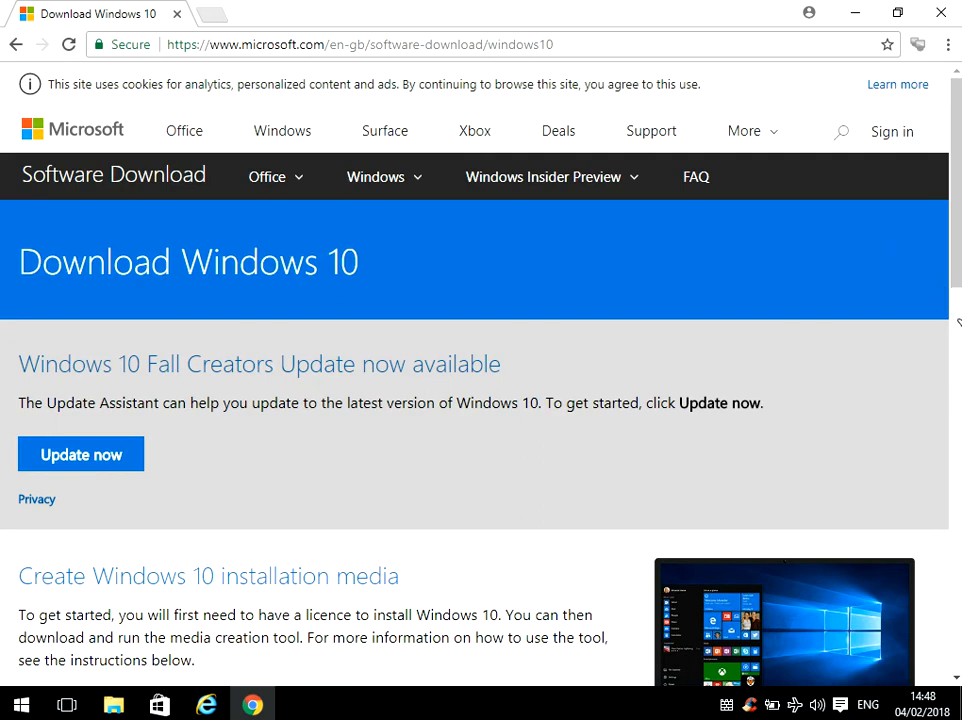
scroll("down", 3)
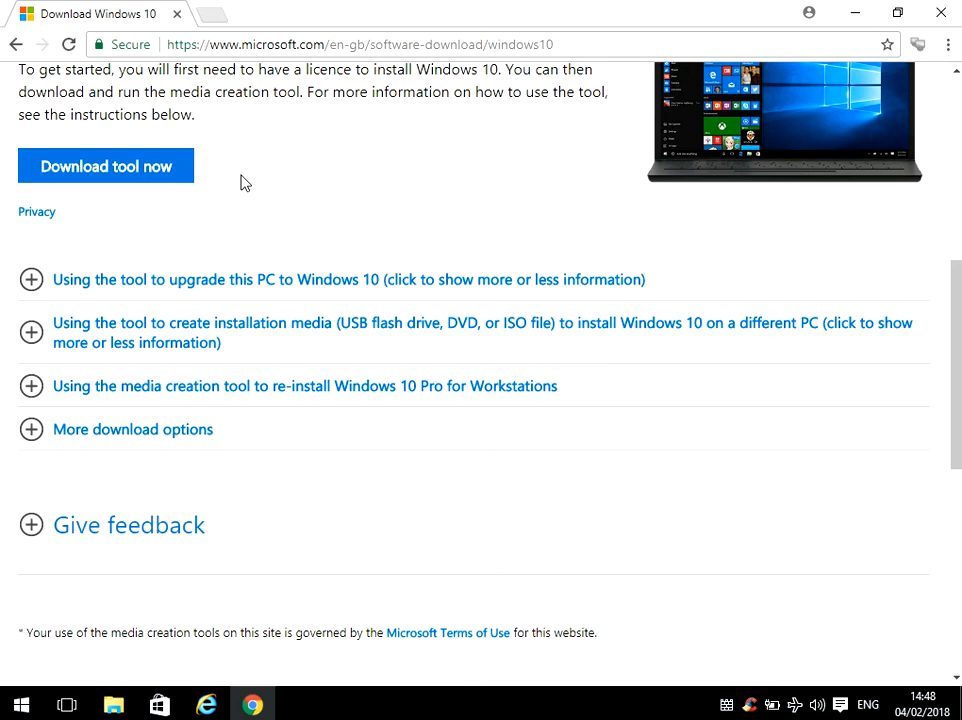
mouse_move(785, 90)
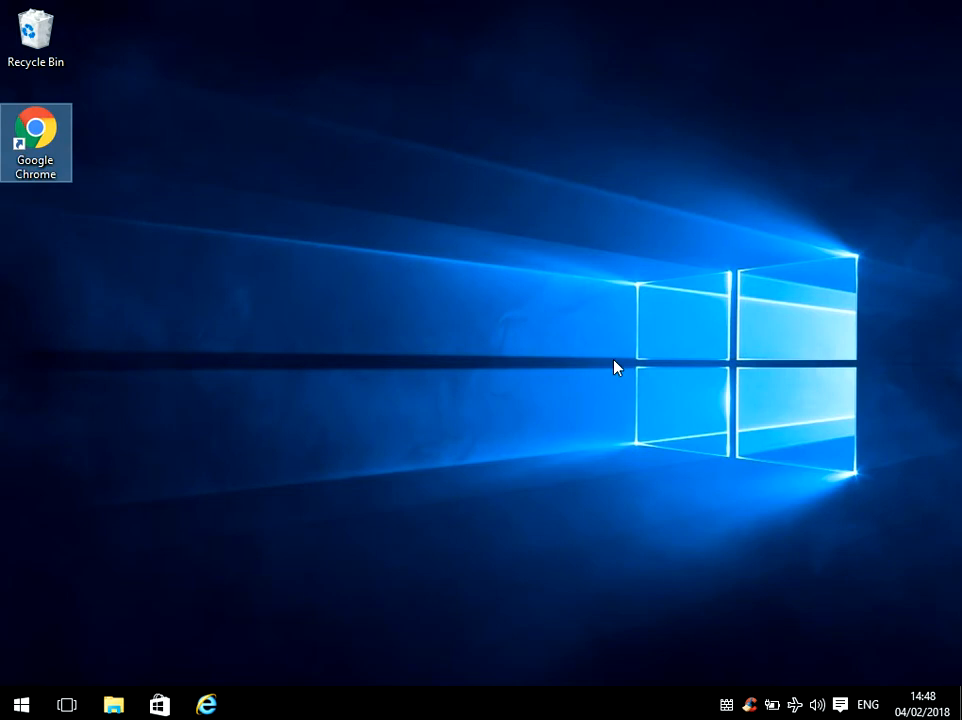
mouse_move(446, 362)
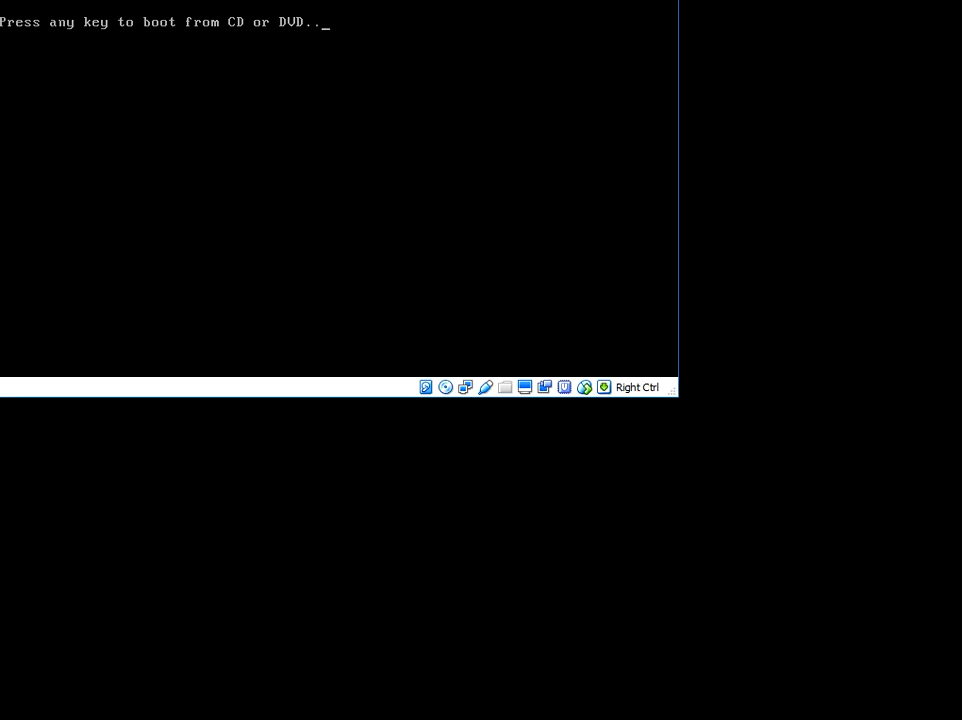
Boot the virtual machine from the Windows 10 installation DVD.
key("enter")
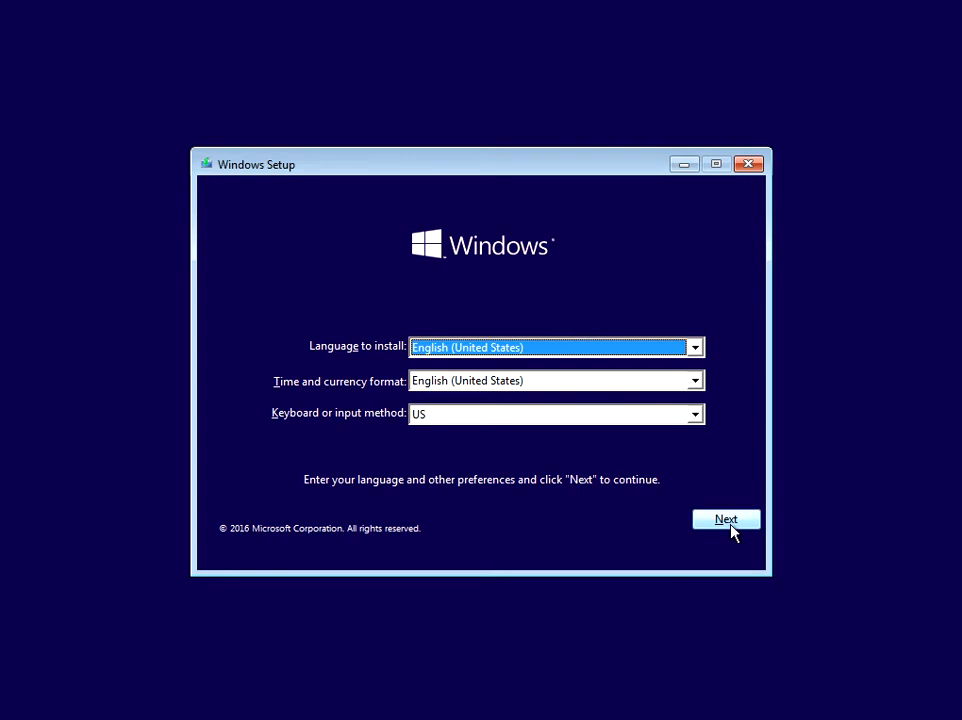
Accept the English language and keyboard defaults and choose 'Repair your computer'.
left_click(725, 519)
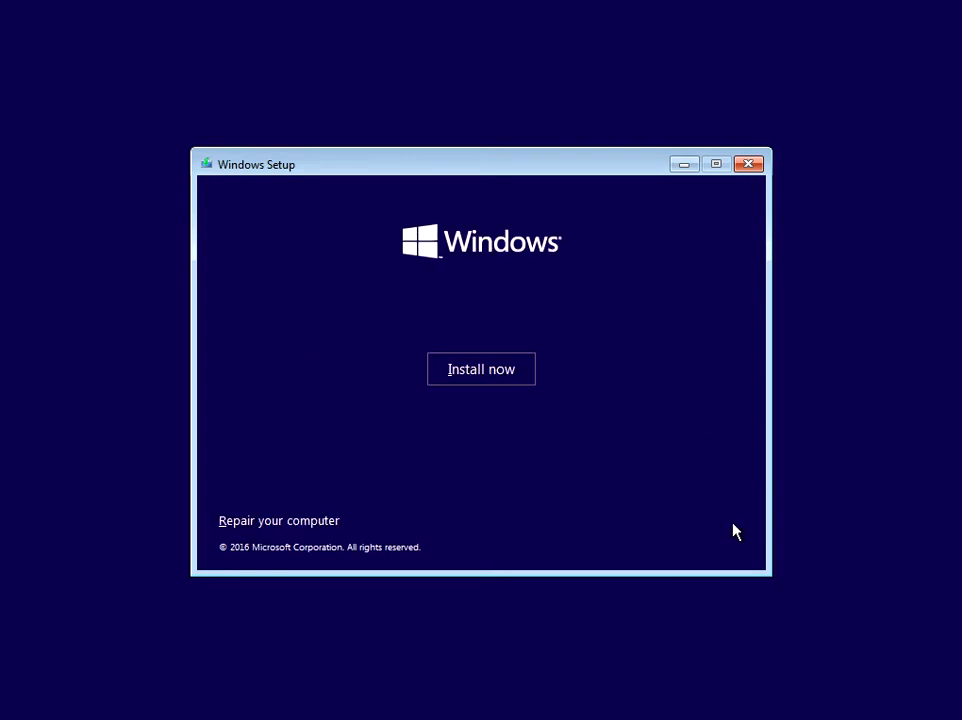
mouse_move(600, 400)
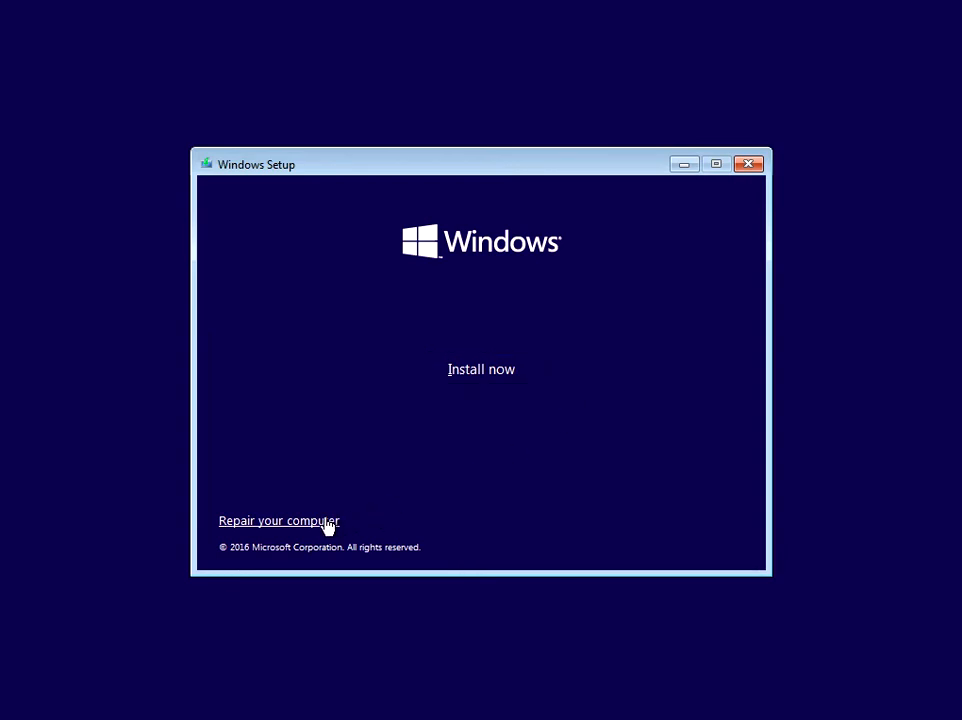
left_click(279, 520)
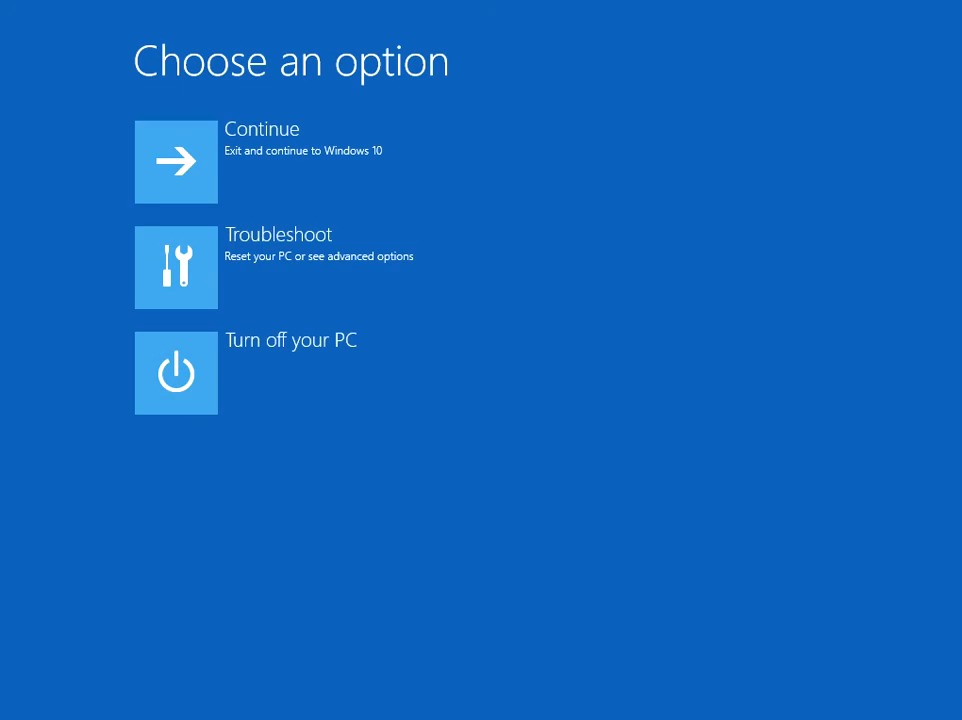
mouse_move(295, 178)
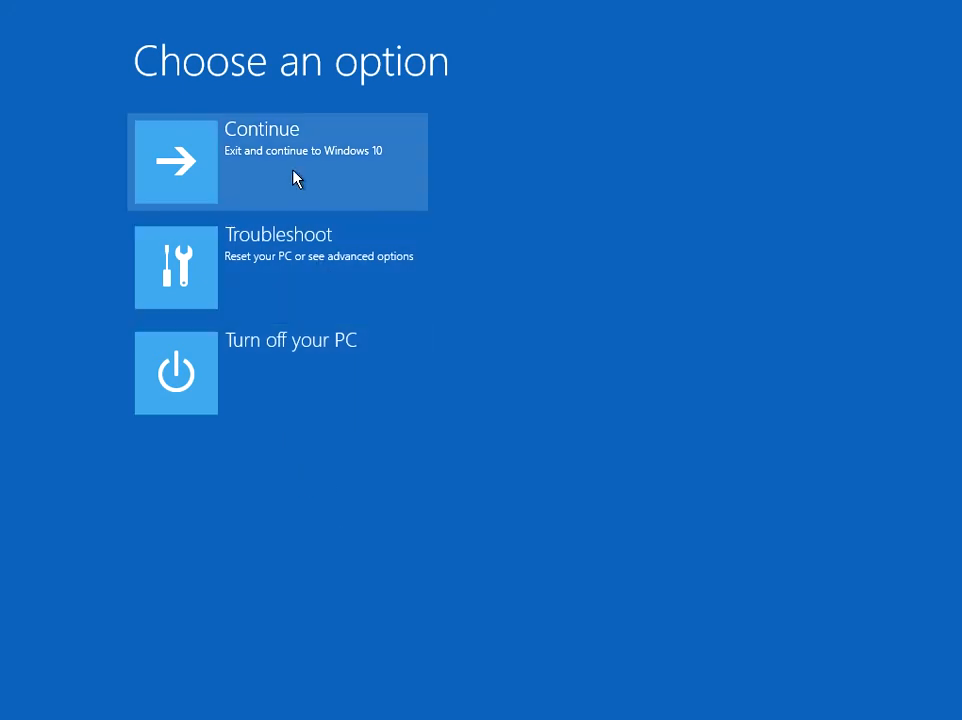
Go through Troubleshoot to the Advanced options list.
left_click(278, 267)
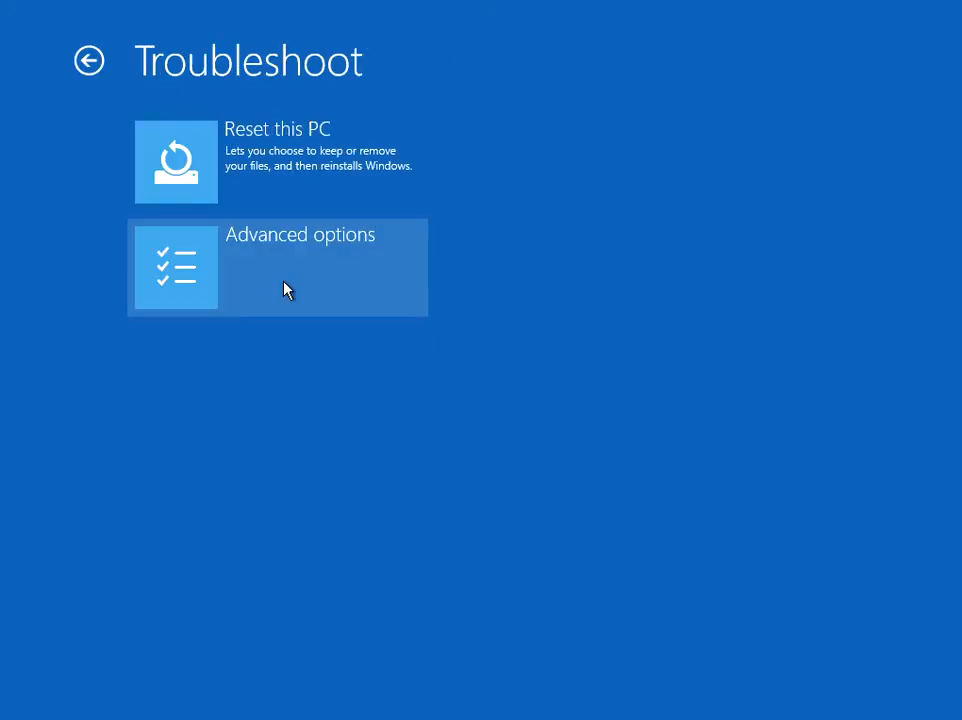
left_click(277, 267)
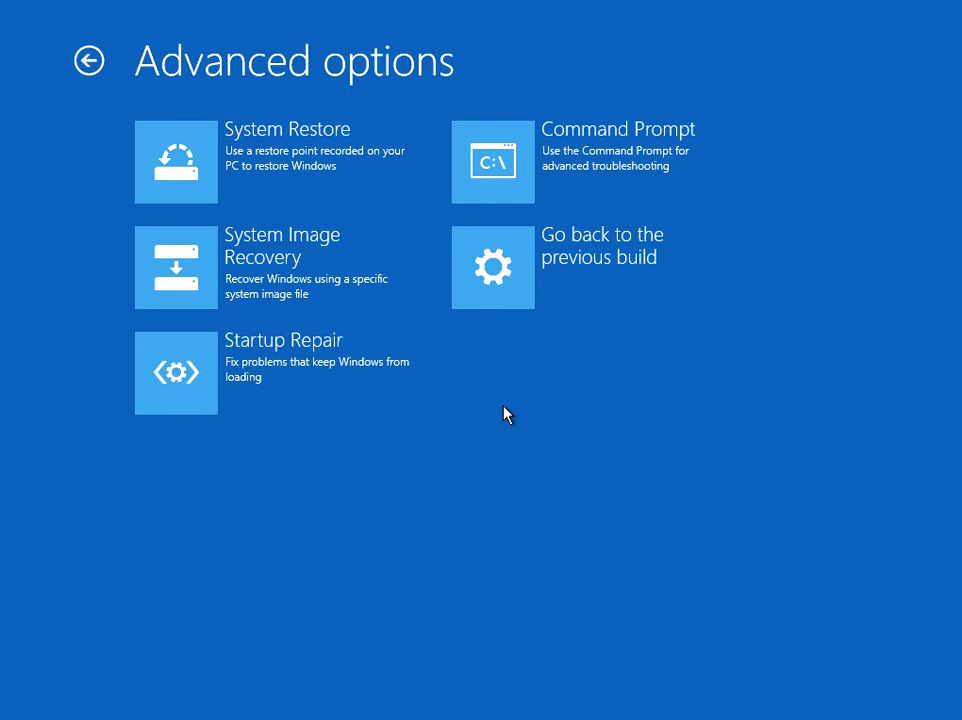
mouse_move(322, 408)
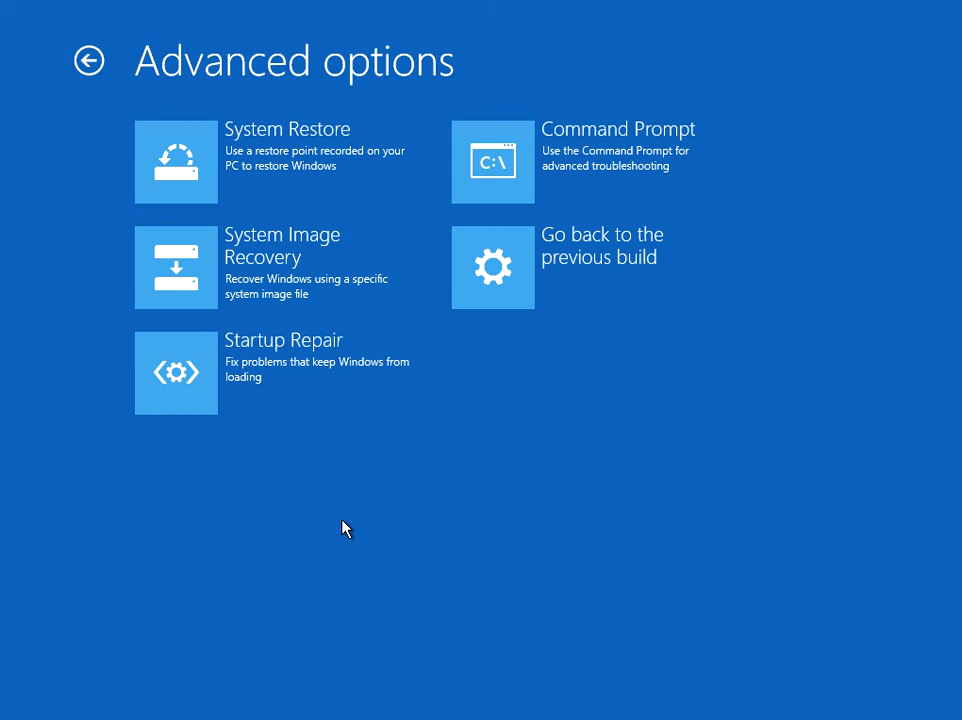
mouse_move(296, 393)
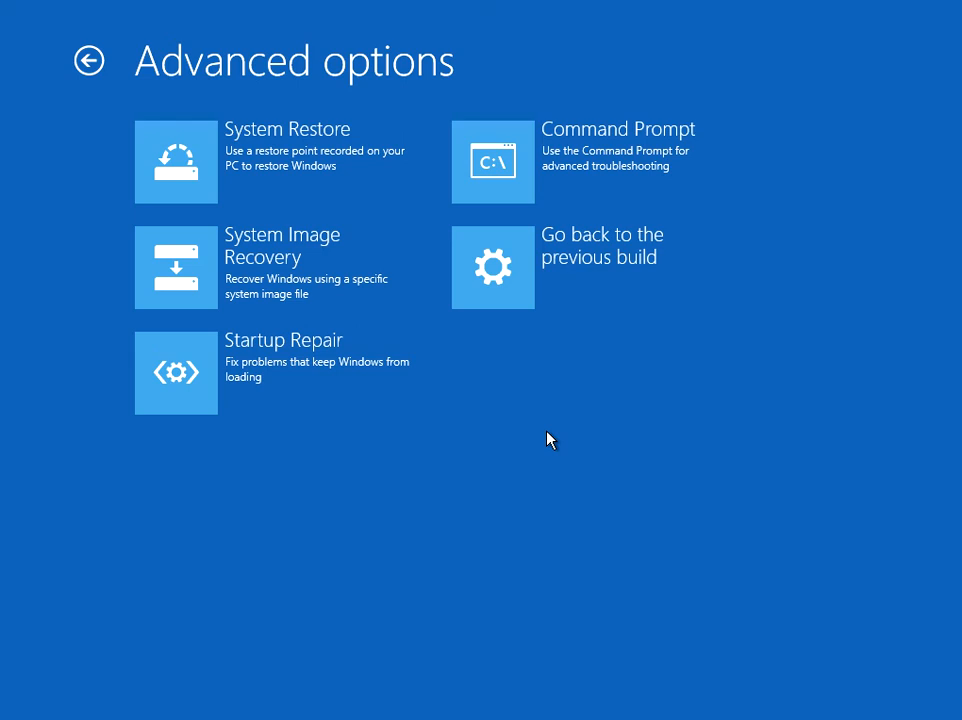
mouse_move(230, 190)
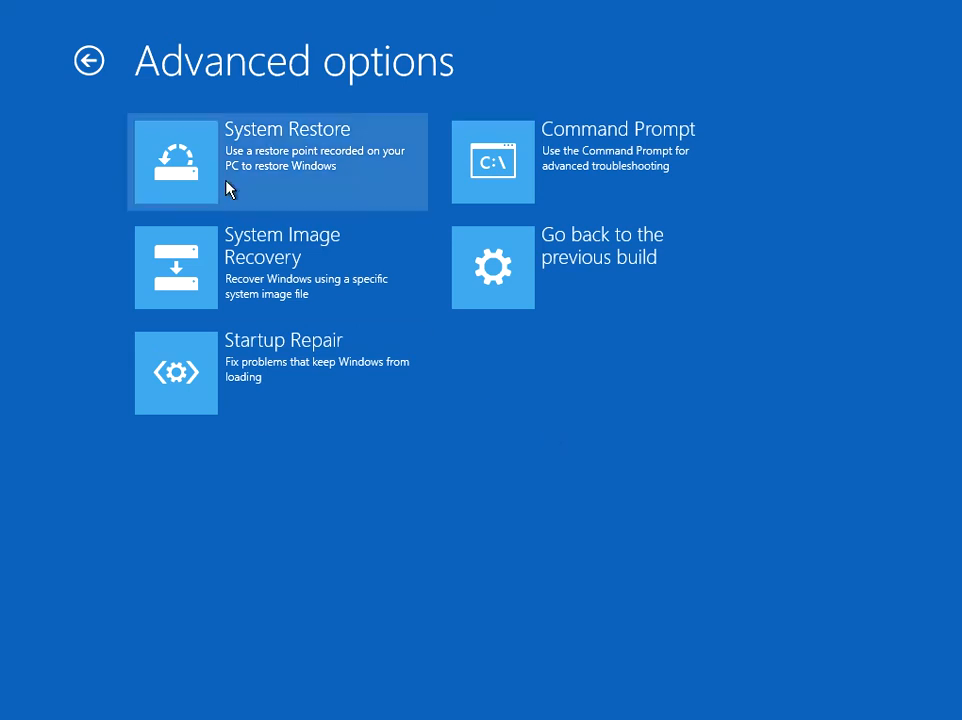
Return to Troubleshoot and choose Reset this PC with Keep my files.
left_click(90, 61)
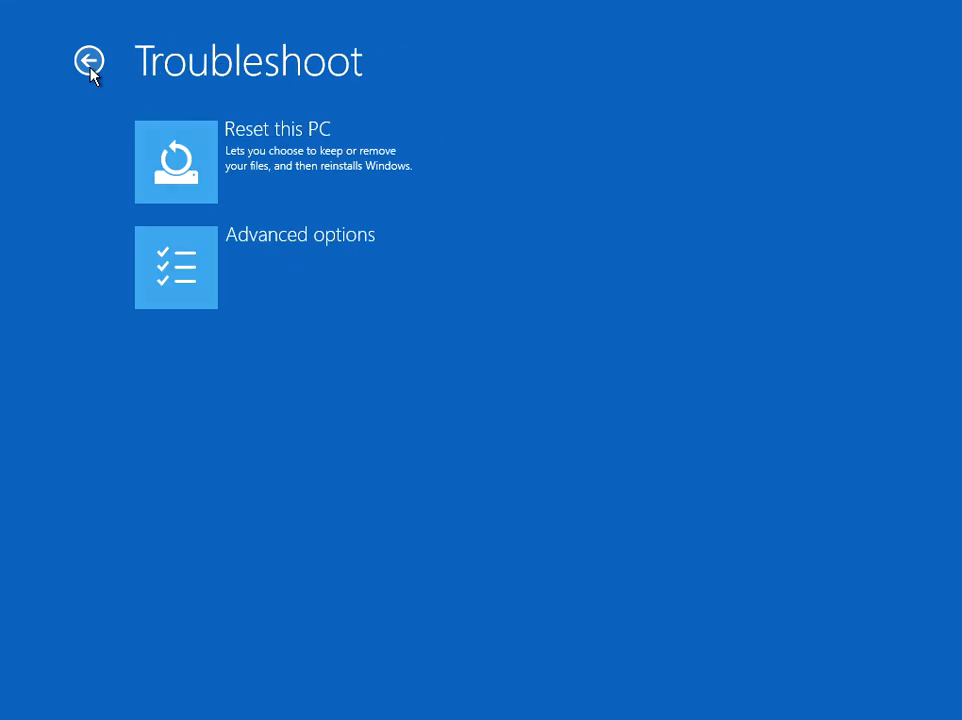
mouse_move(285, 195)
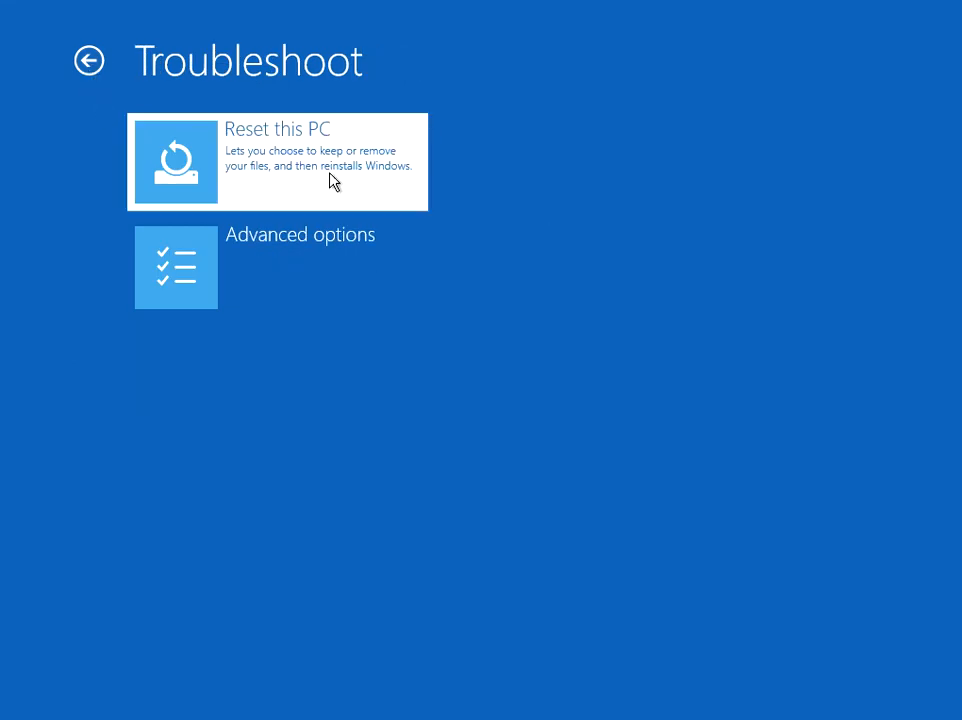
left_click(277, 161)
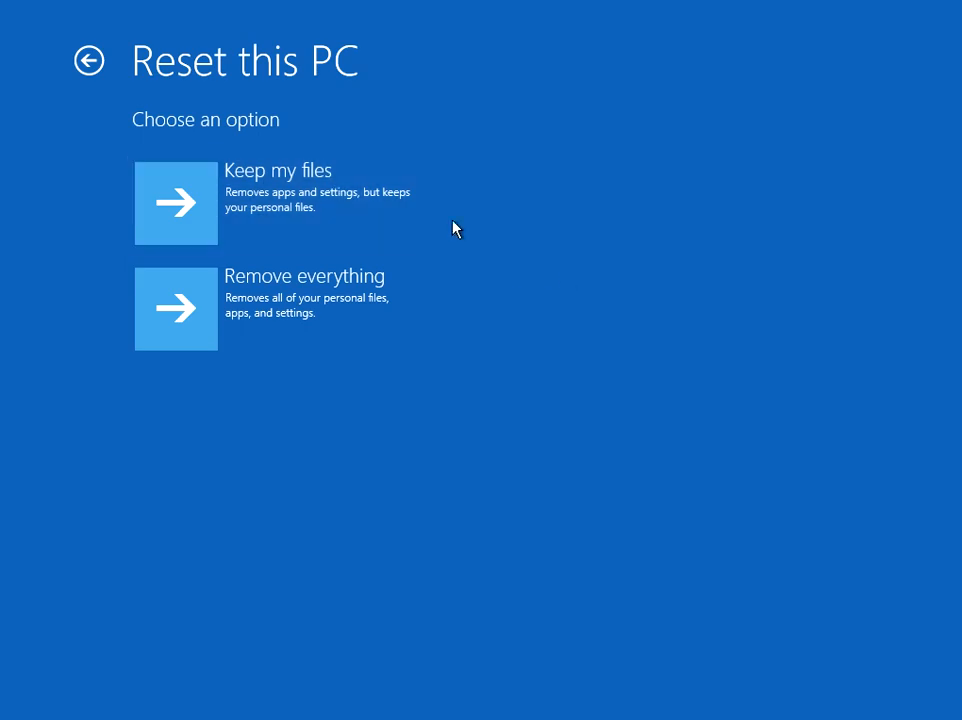
mouse_move(280, 218)
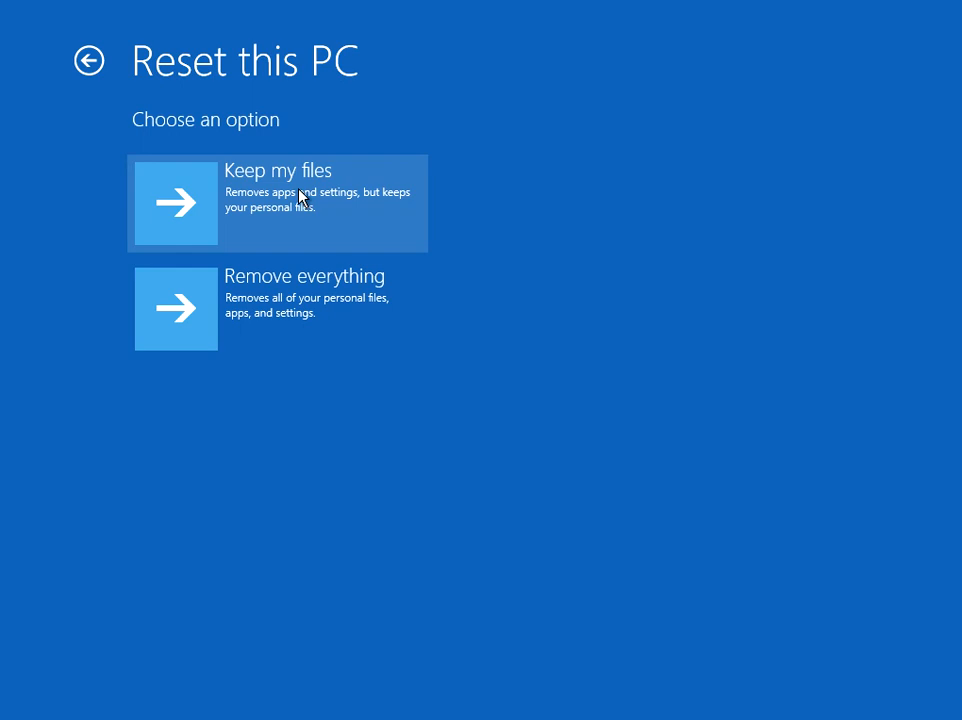
left_click(277, 203)
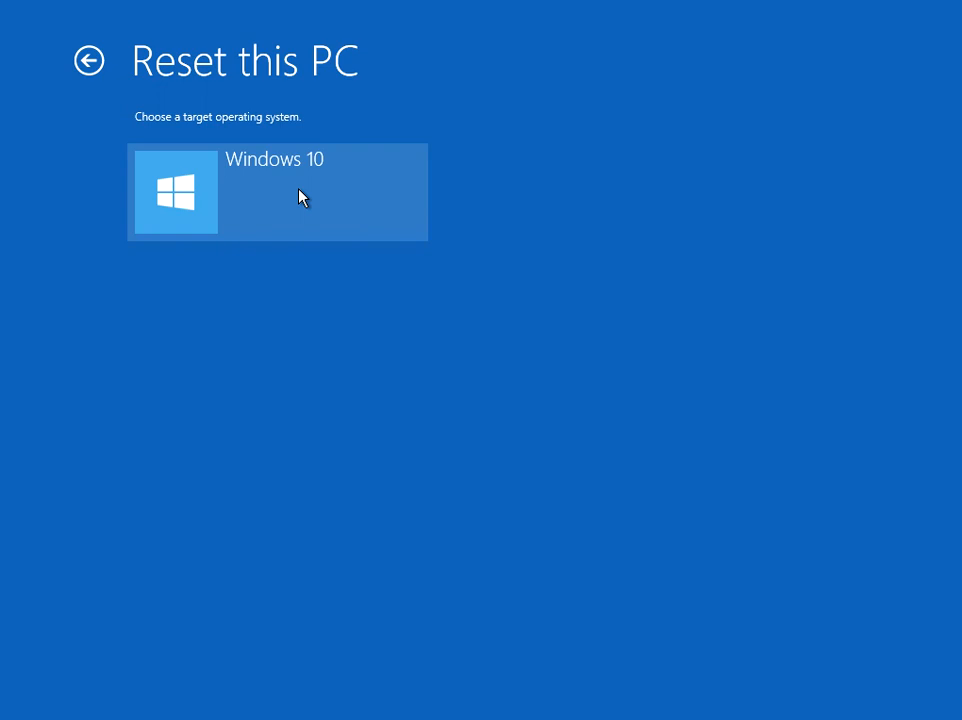
mouse_move(193, 223)
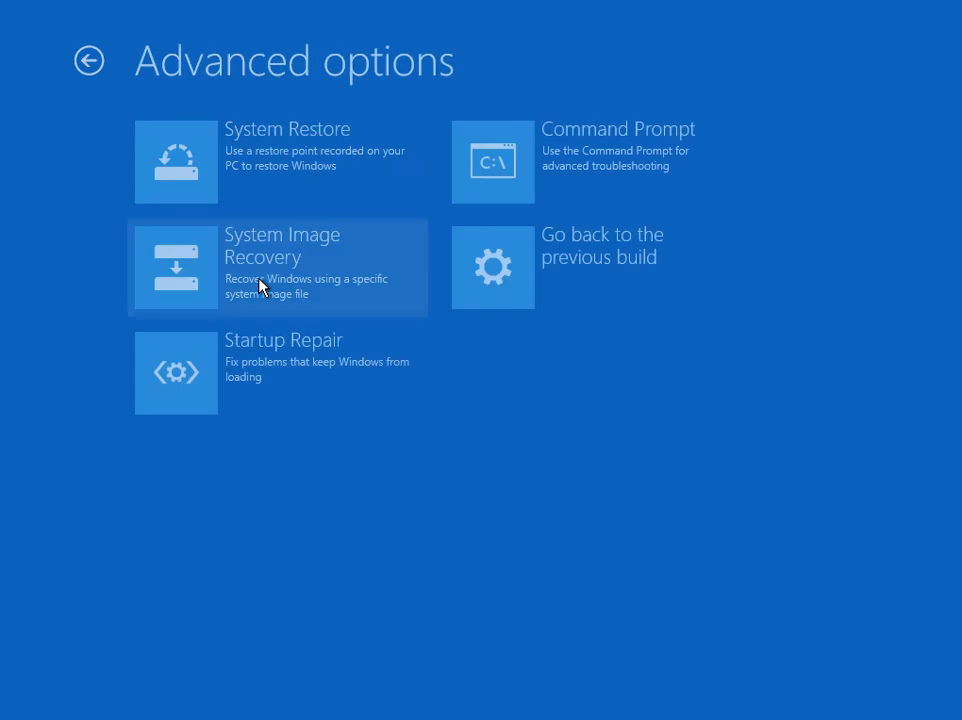
mouse_move(432, 382)
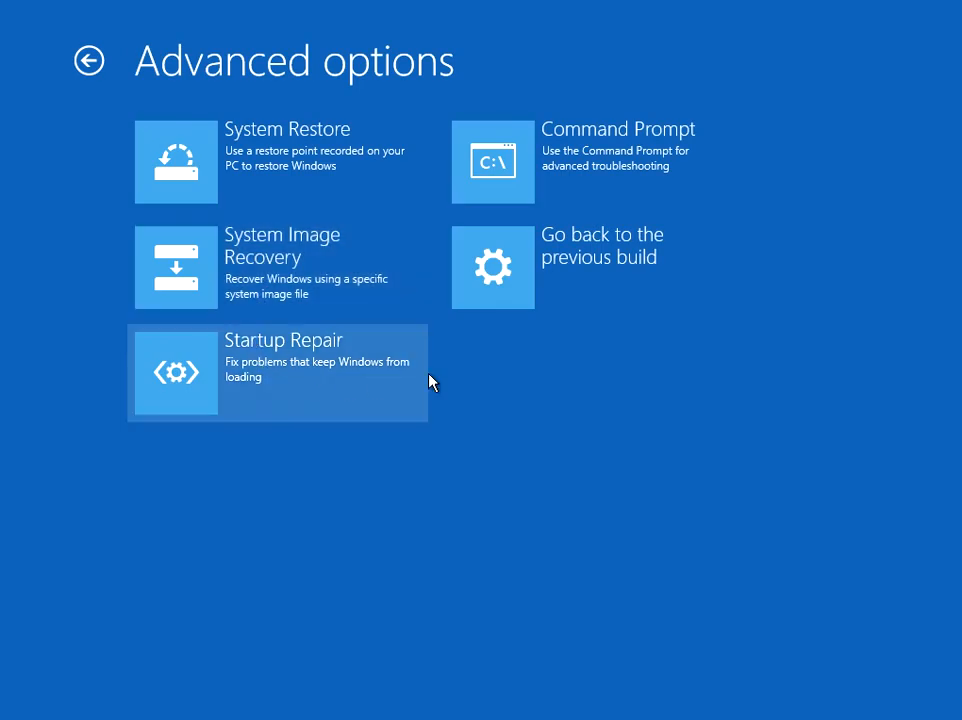
mouse_move(560, 573)
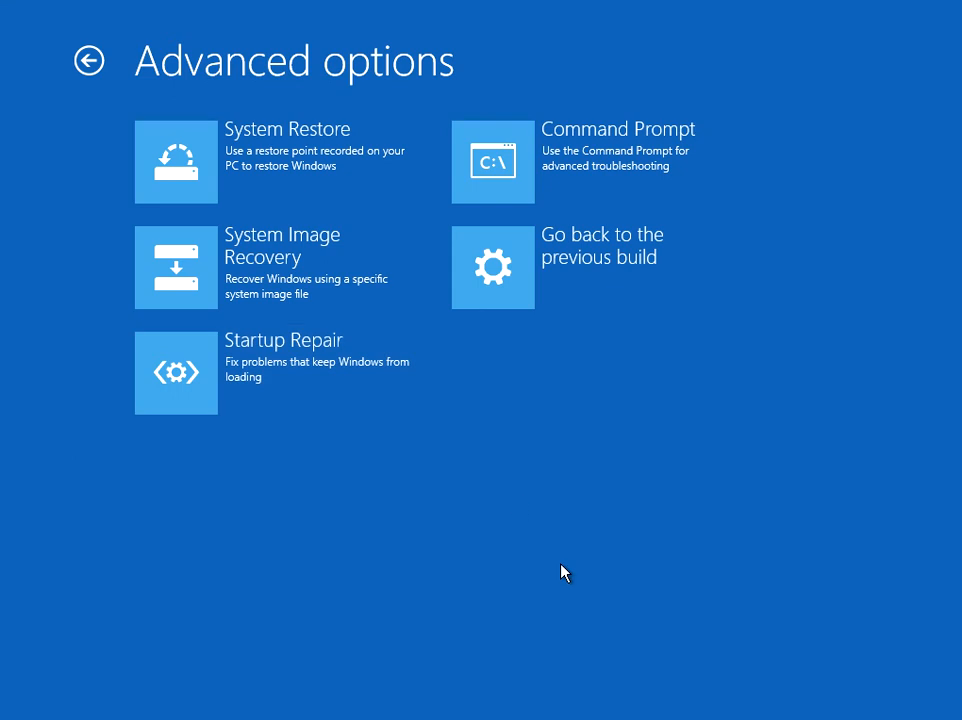